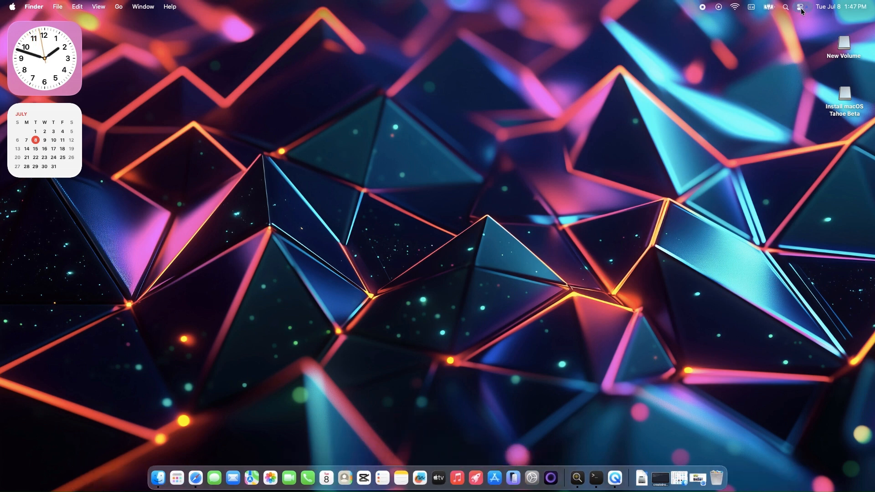
Preview the translucent Control Center, then go to Accessibility in System Settings
{"action": "left_click", "coordinate": [799, 6]}
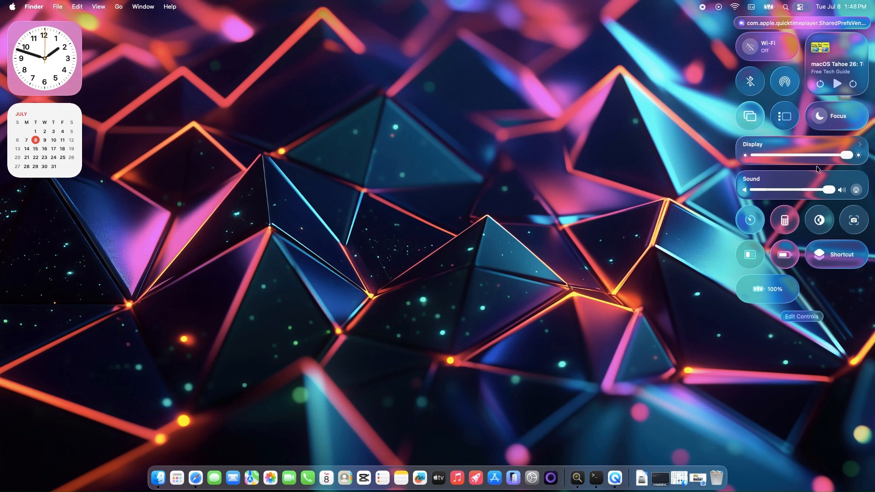
{"action": "mouse_move", "coordinate": [796, 202]}
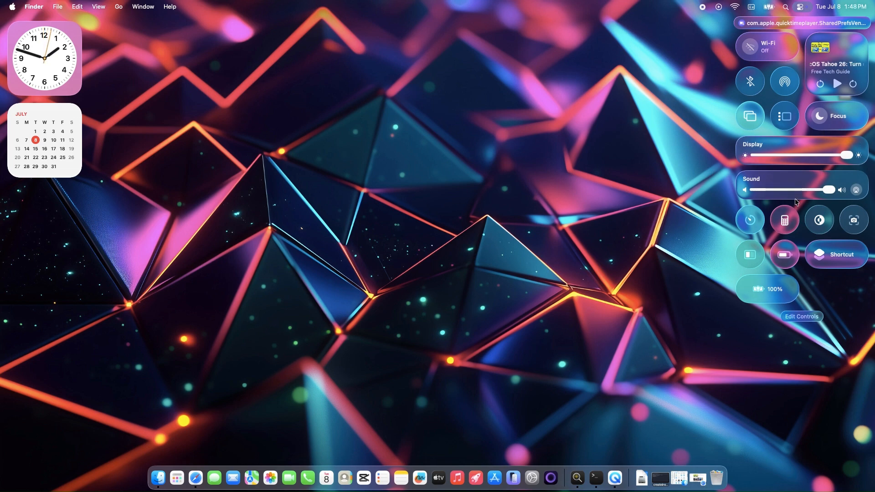
{"action": "left_click", "coordinate": [532, 116]}
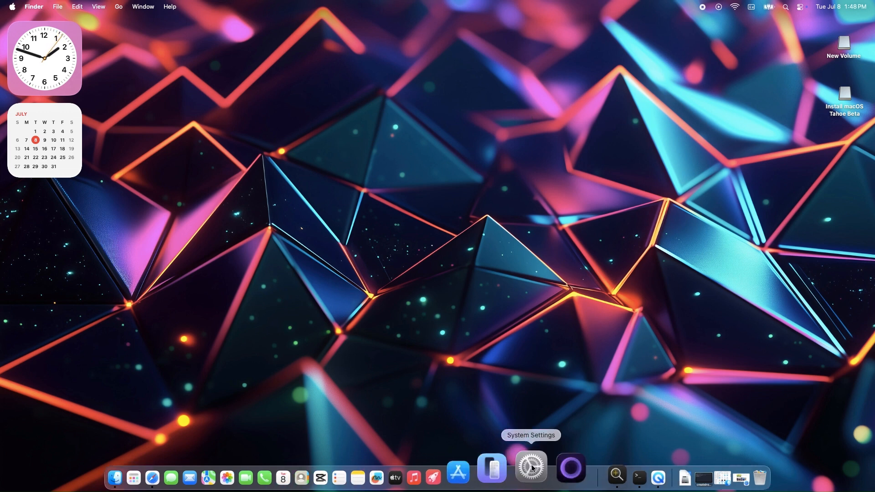
{"action": "left_click", "coordinate": [530, 477]}
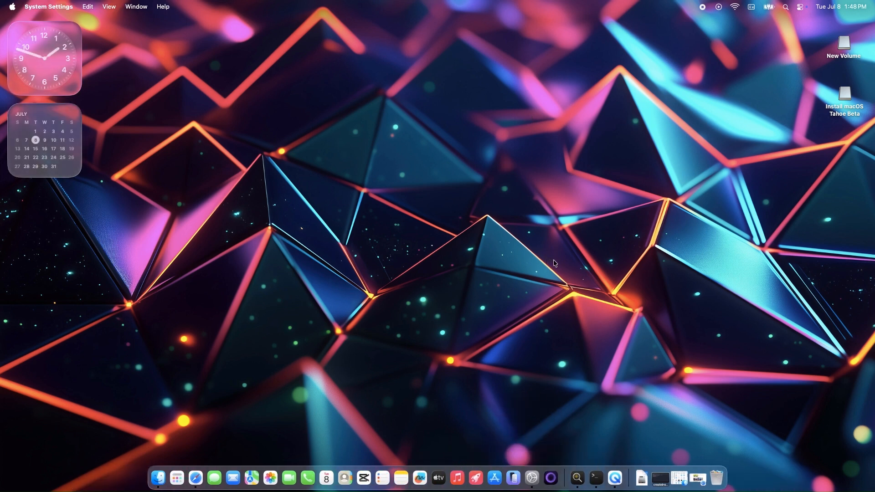
{"action": "left_click", "coordinate": [531, 481]}
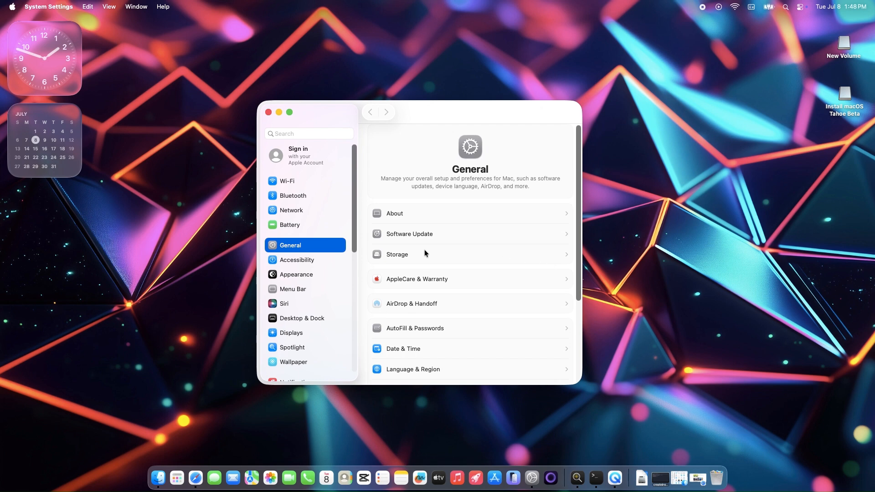
{"action": "left_click", "coordinate": [297, 260]}
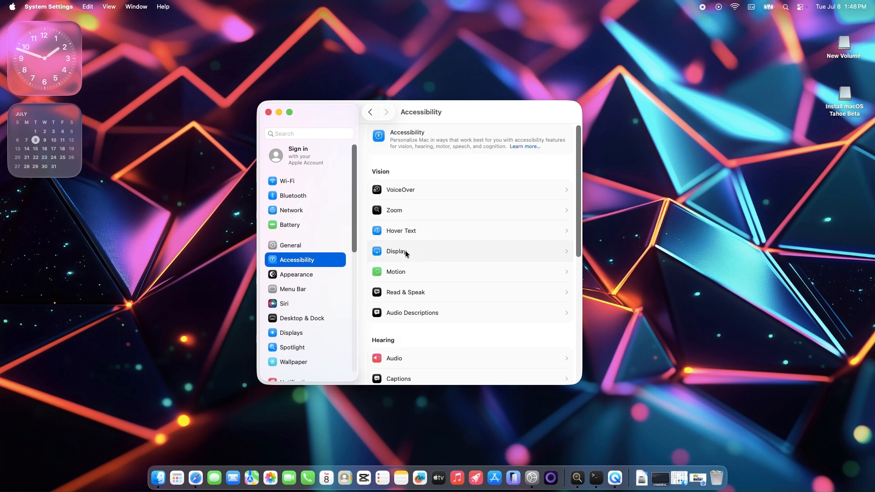
Turn on Reduce transparency in Accessibility's Display options, making the menu bar opaque
{"action": "left_click", "coordinate": [396, 252]}
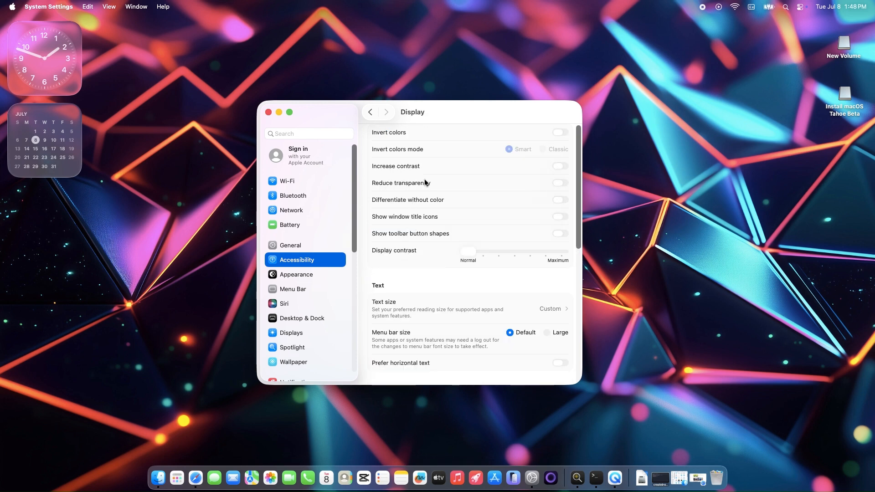
{"action": "mouse_move", "coordinate": [389, 189]}
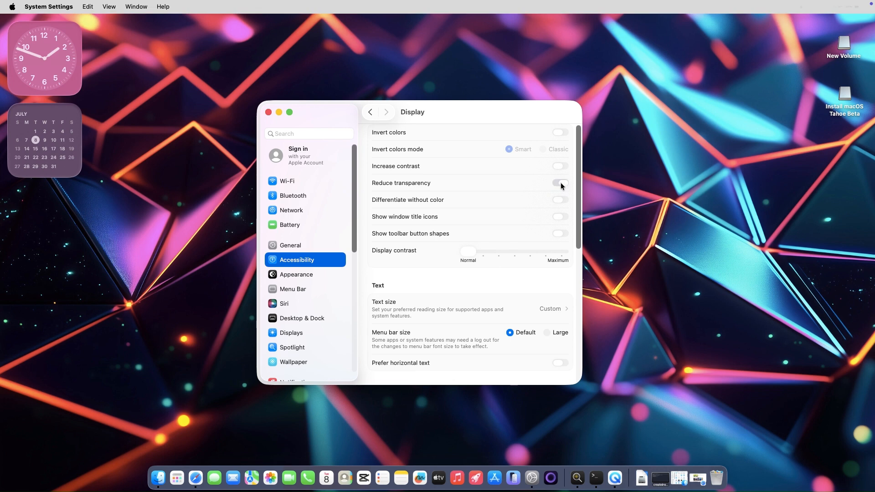
{"action": "left_click", "coordinate": [559, 183]}
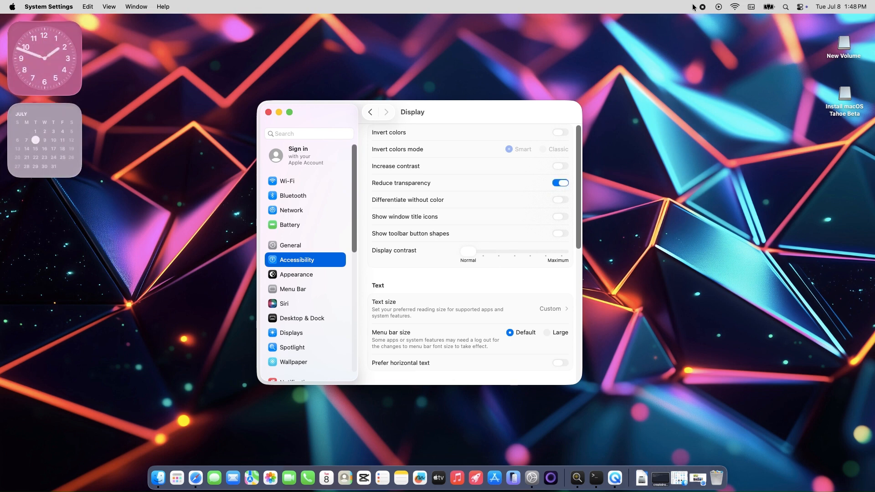
{"action": "mouse_move", "coordinate": [511, 457]}
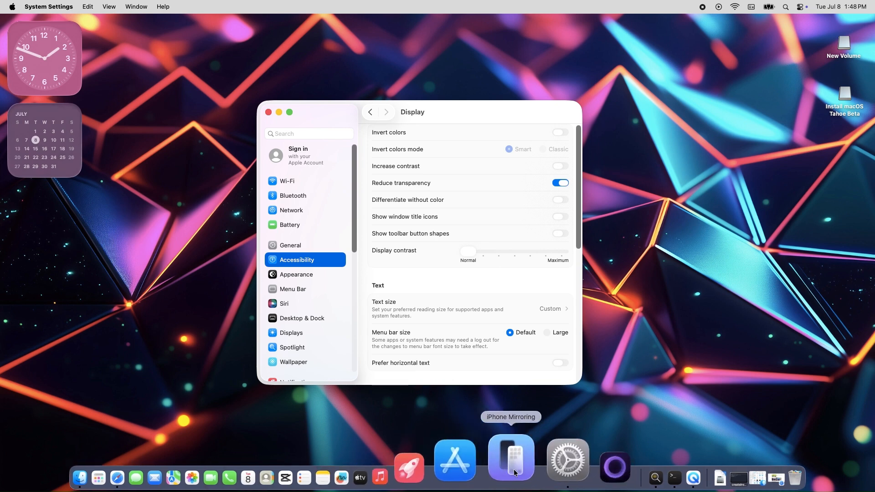
{"action": "mouse_move", "coordinate": [814, 10]}
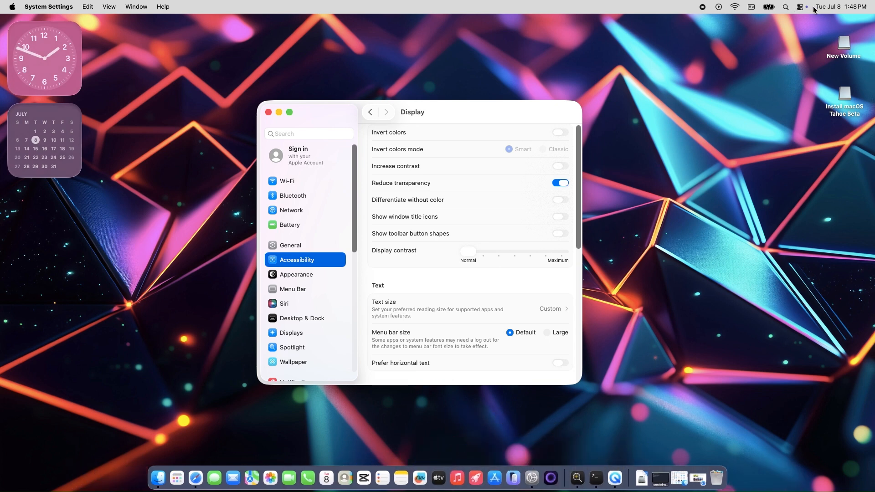
Show Control Center to confirm its panel now appears opaque
{"action": "left_click", "coordinate": [800, 7]}
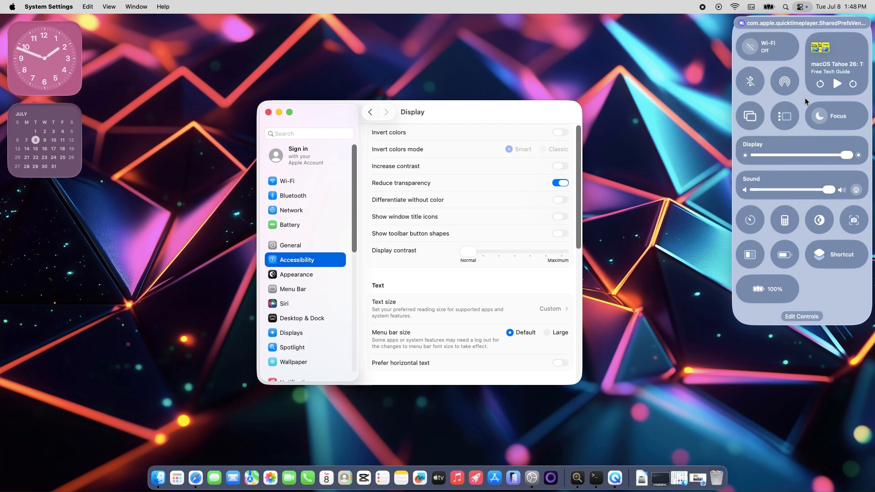
{"action": "mouse_move", "coordinate": [789, 74]}
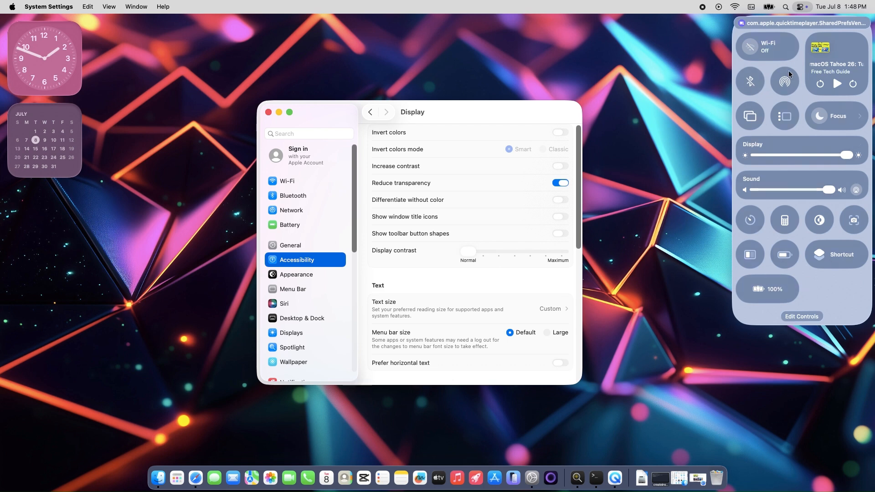
{"action": "mouse_move", "coordinate": [731, 242]}
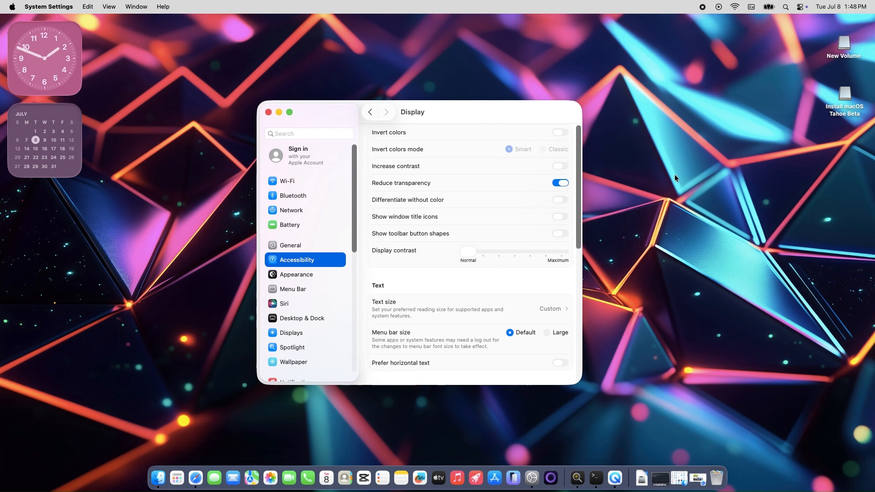
{"action": "mouse_move", "coordinate": [668, 190]}
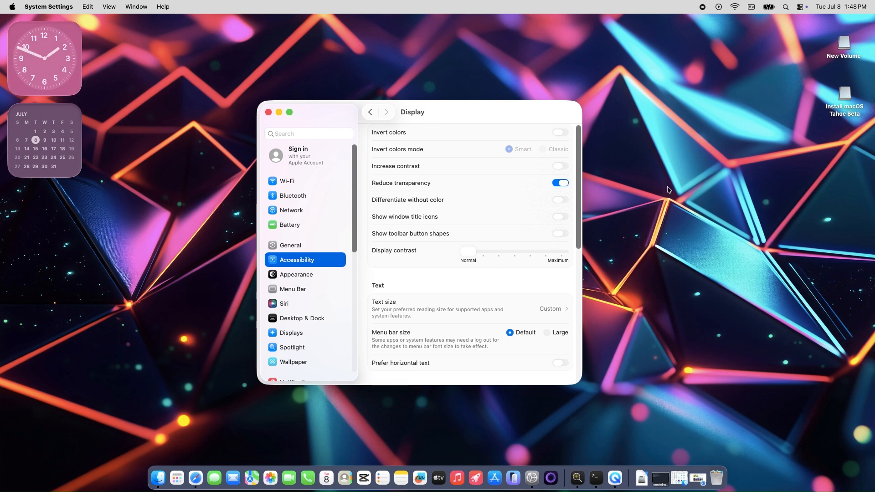
Turn Reduce transparency back off, restoring the translucent menu bar and widgets
{"action": "left_click", "coordinate": [559, 182]}
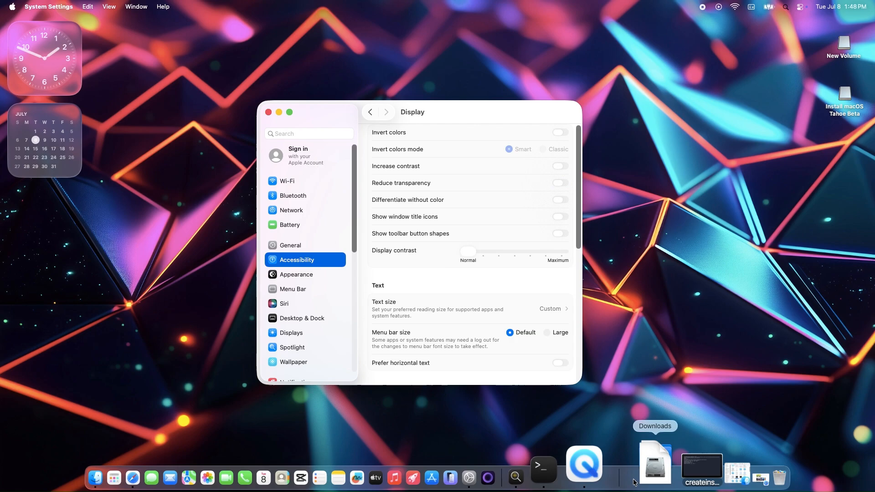